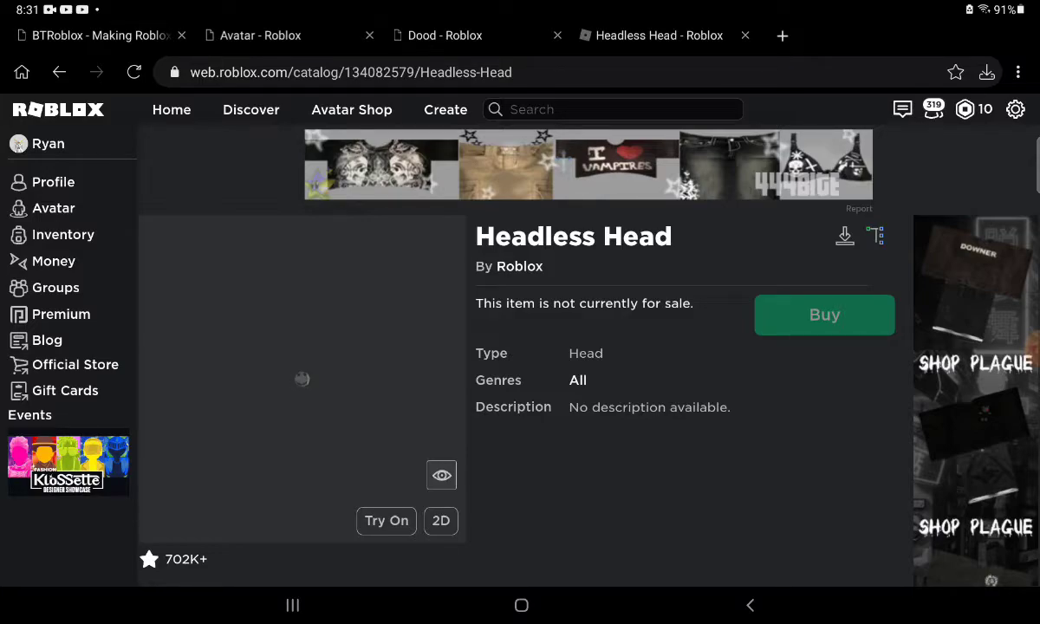
left_click(440, 521)
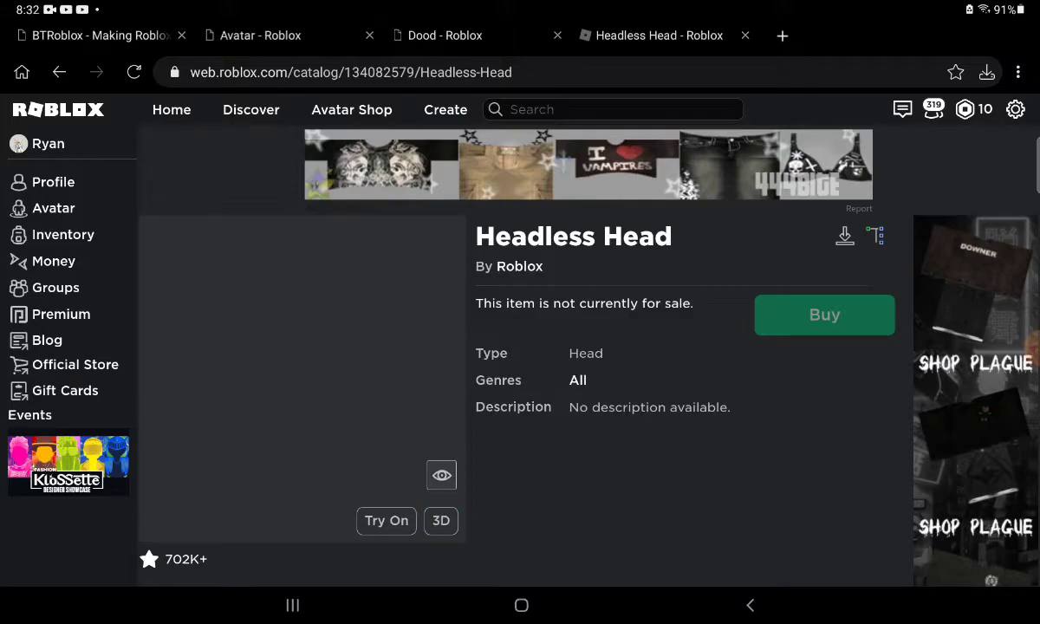
left_click(440, 520)
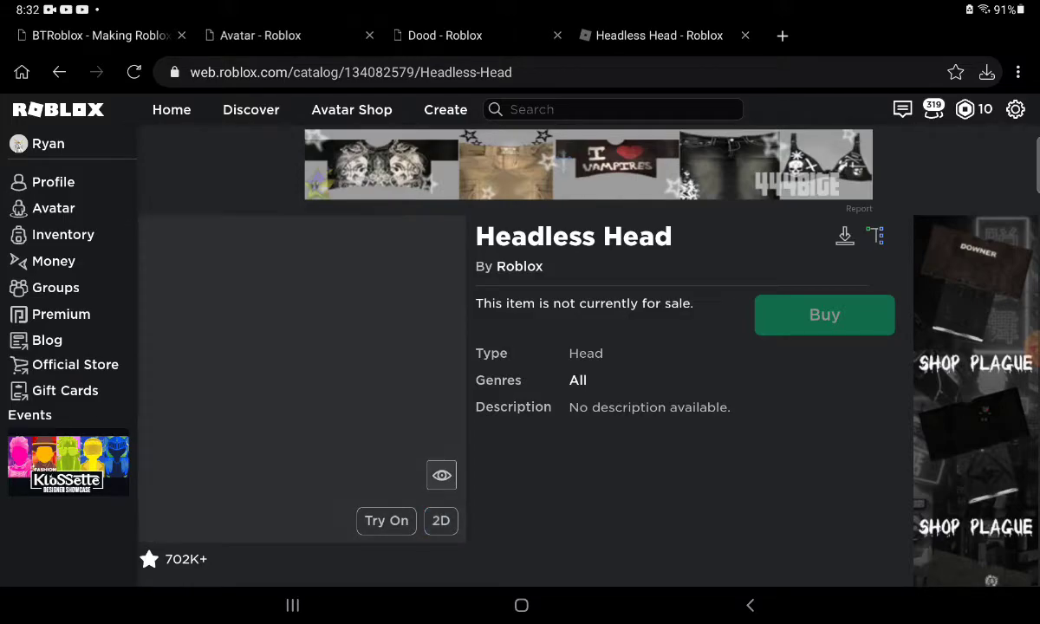